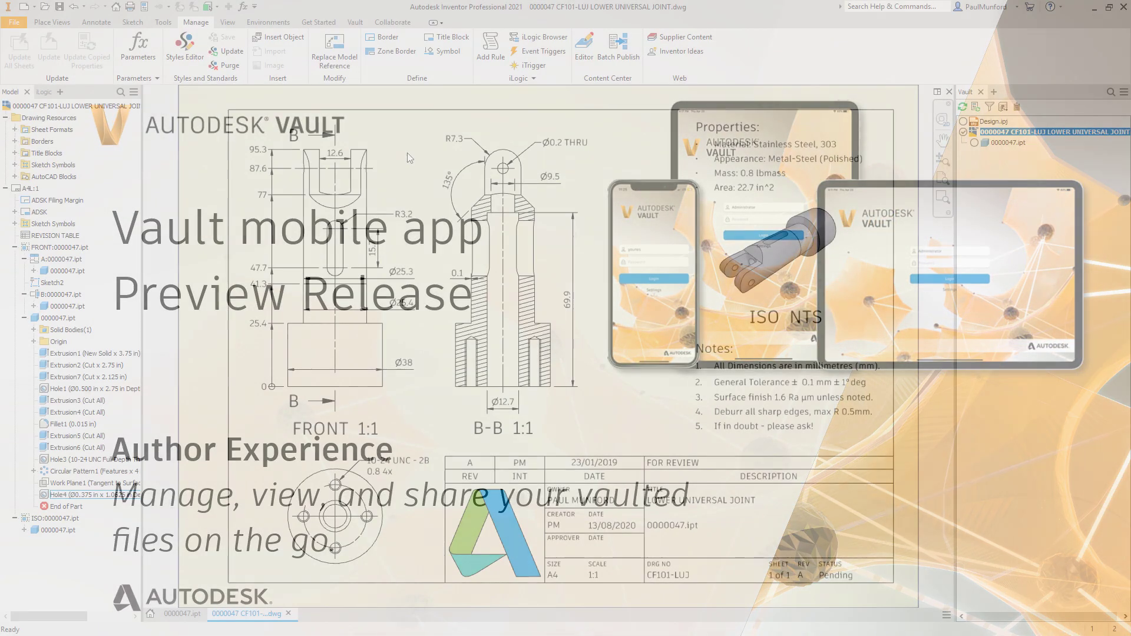
Insert the drawing PDF from file into the universal-joint drawing as a linked object
click(278, 37)
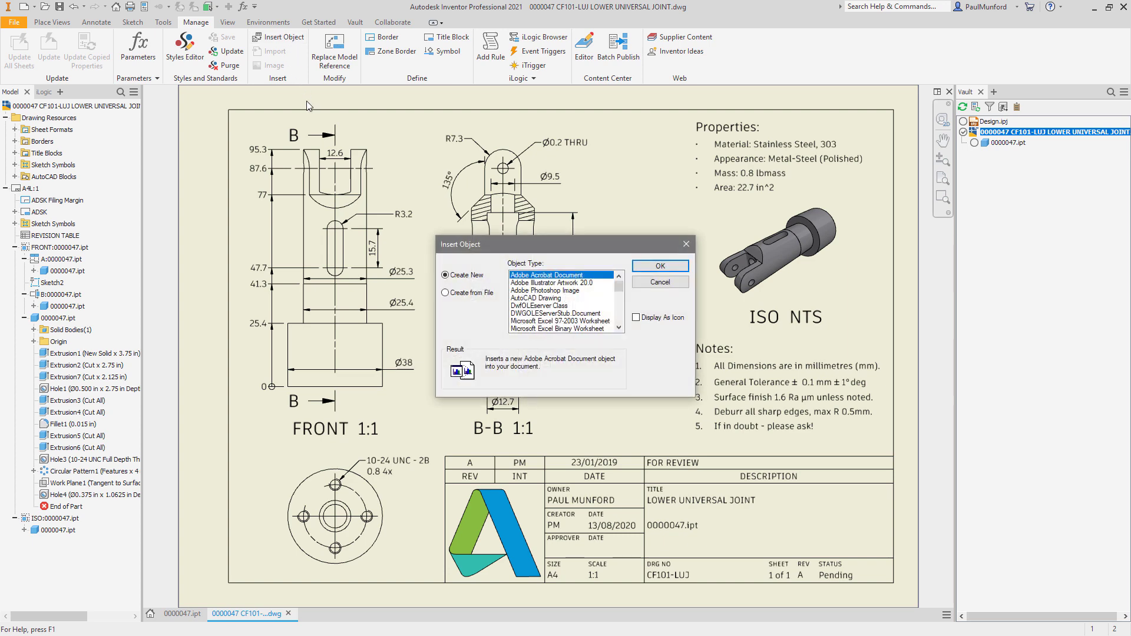
click(446, 292)
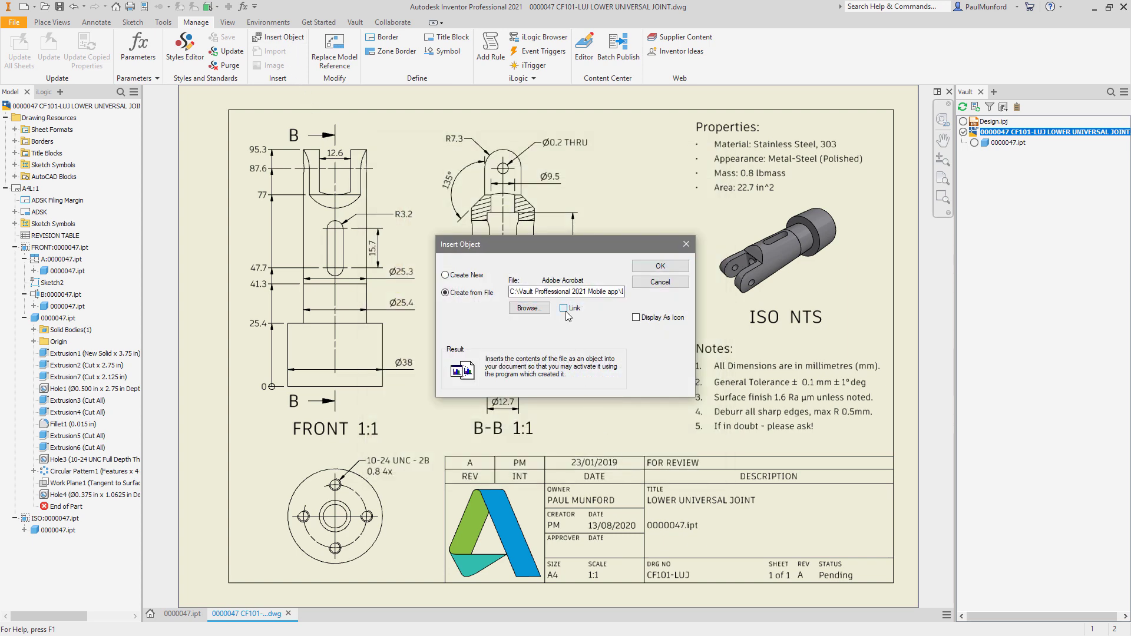
click(658, 265)
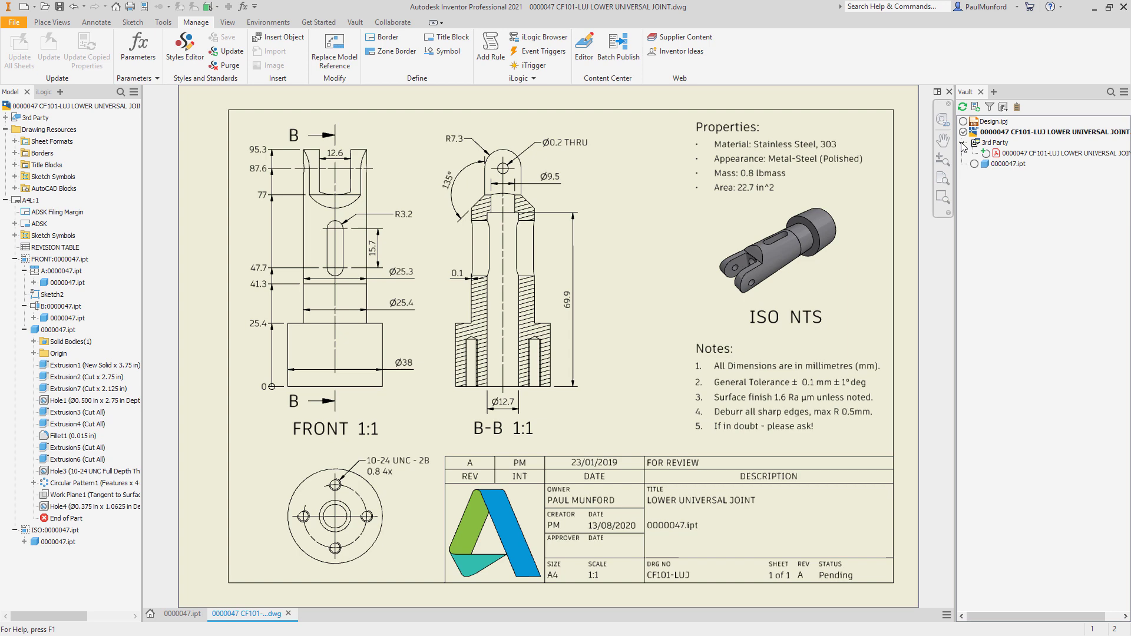
Check the drawing and its PDF into Vault with the comment 'PDF attached for review.'
click(354, 22)
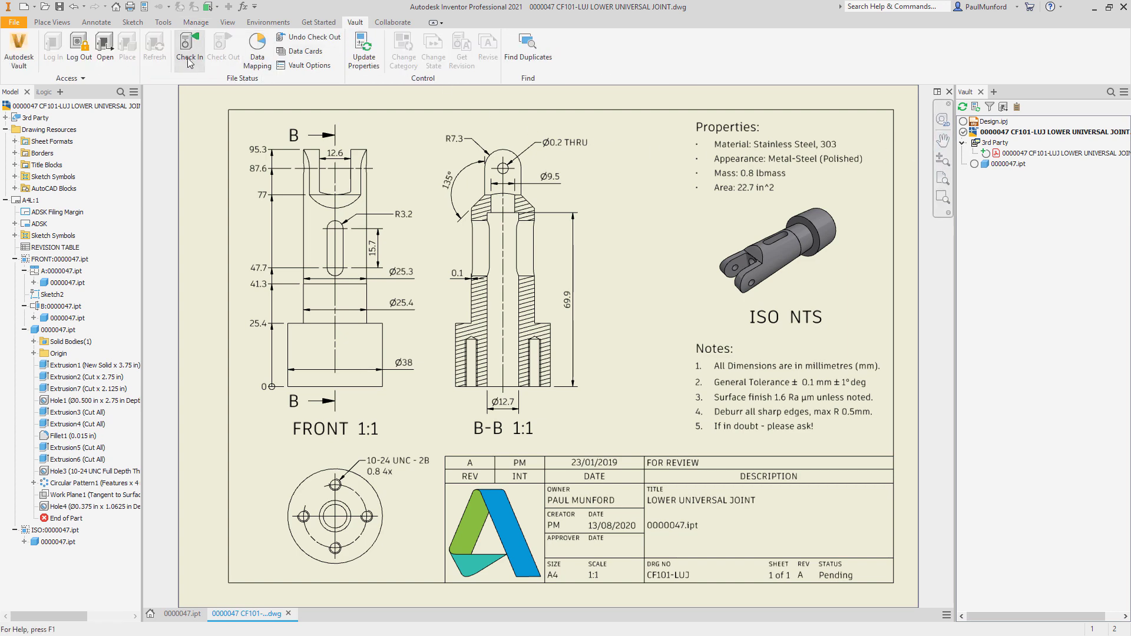
click(188, 51)
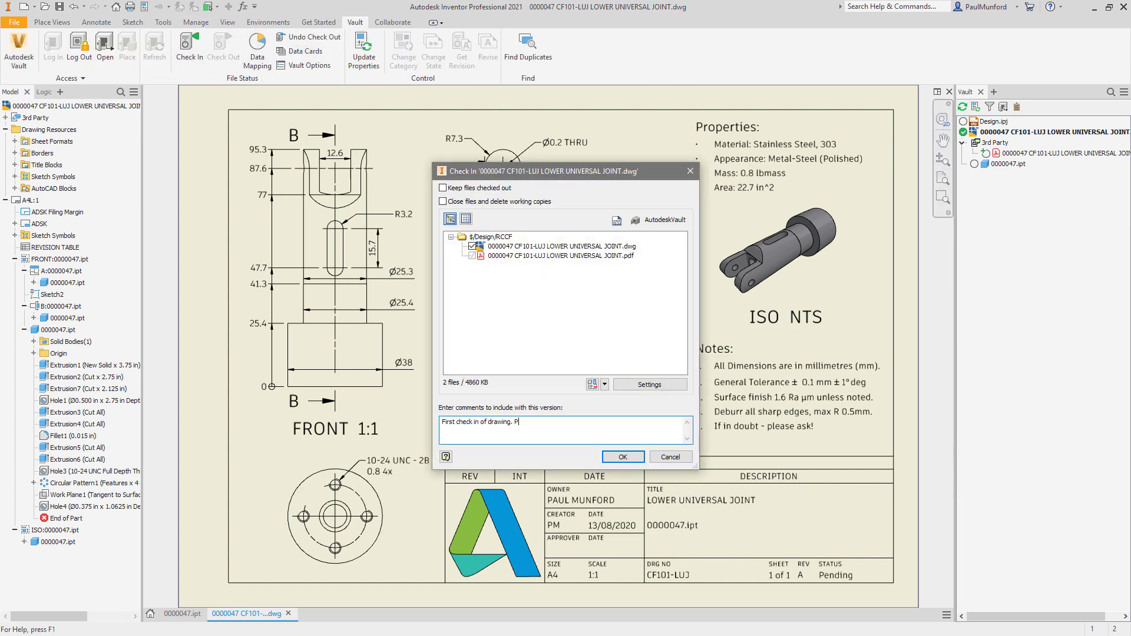
text(DF attached for review.)
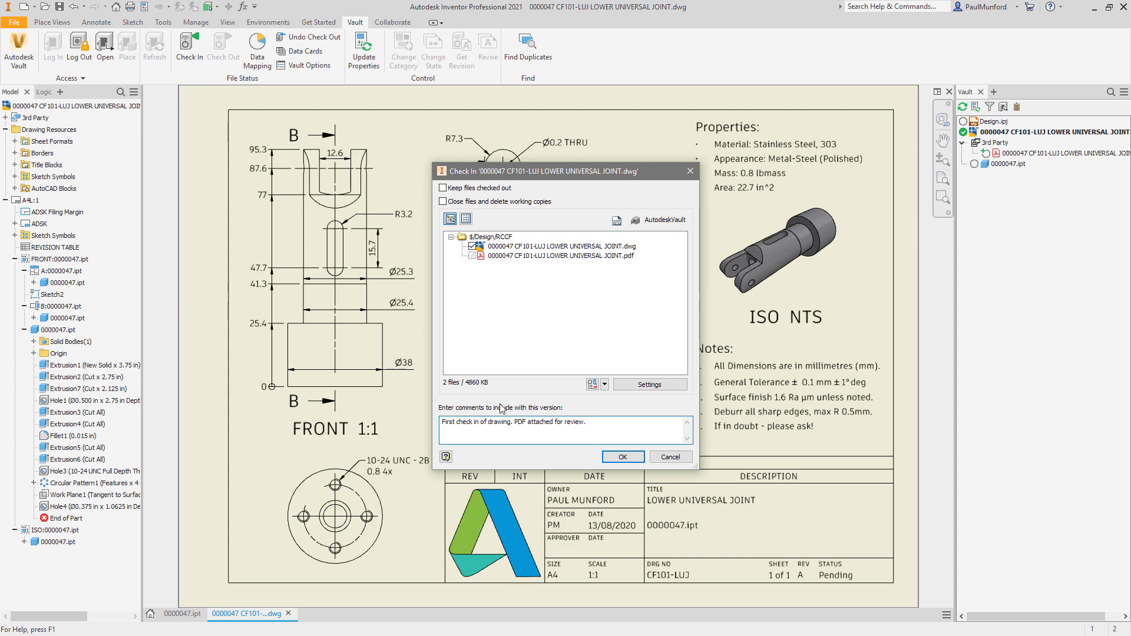
click(621, 457)
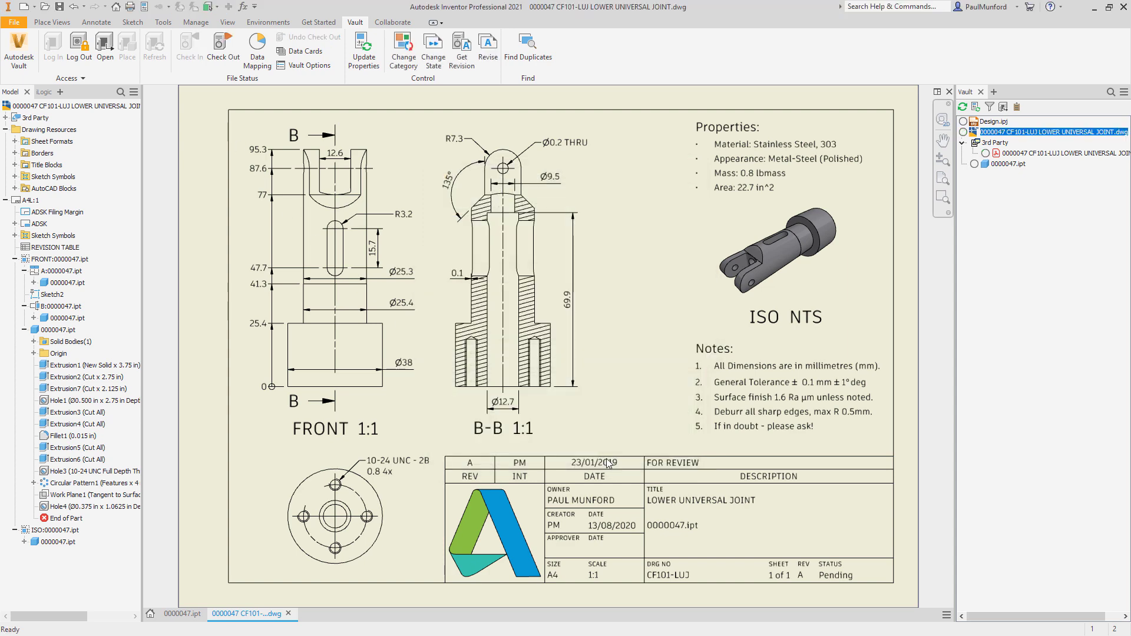
click(403, 48)
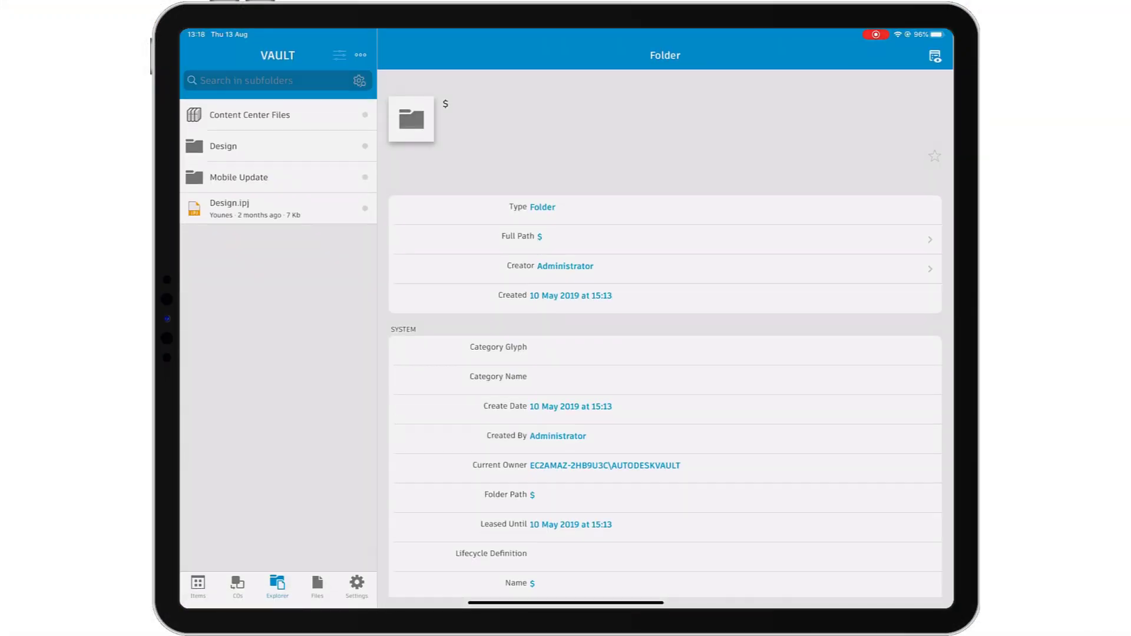
Search 0000047 in grid view, review the drawing's history, and start checking out the PDF
click(339, 55)
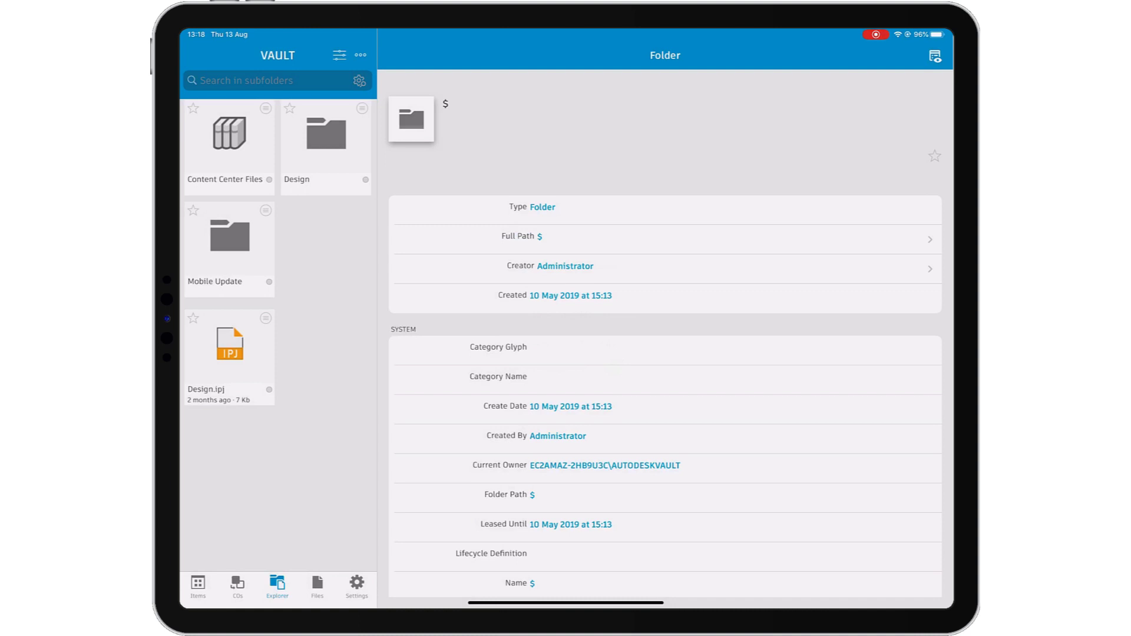
text(0000047)
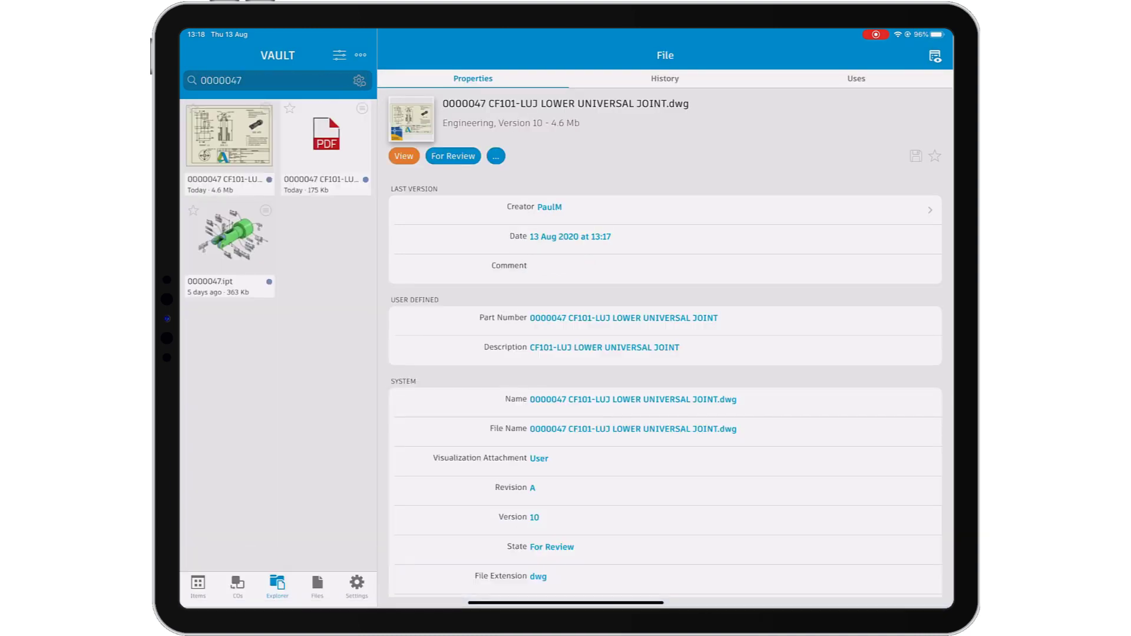
click(662, 78)
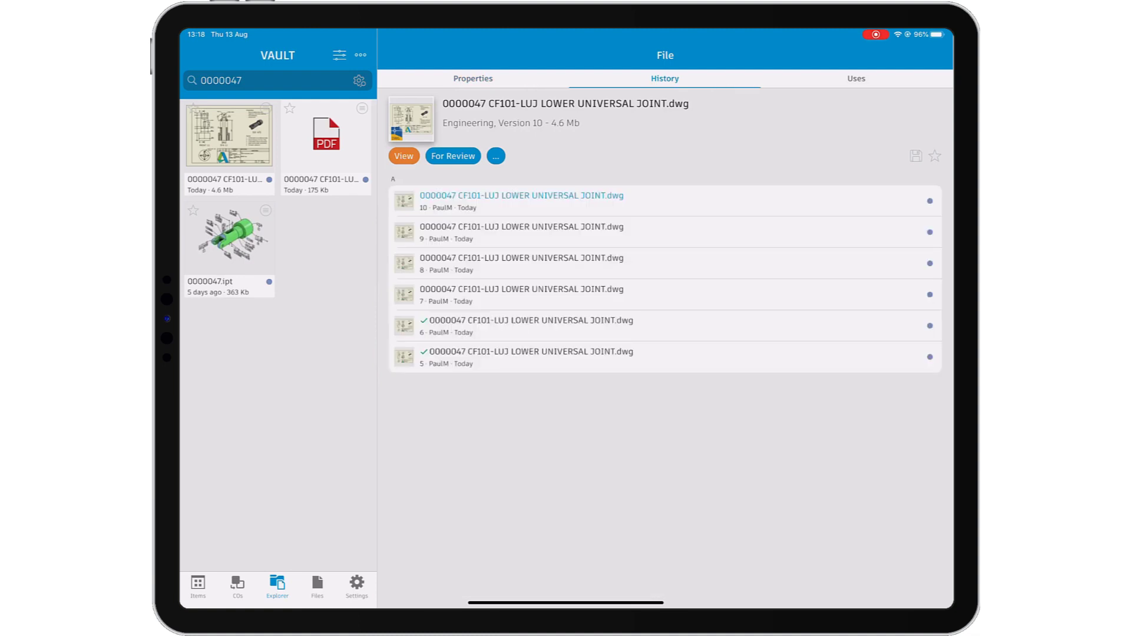
click(662, 78)
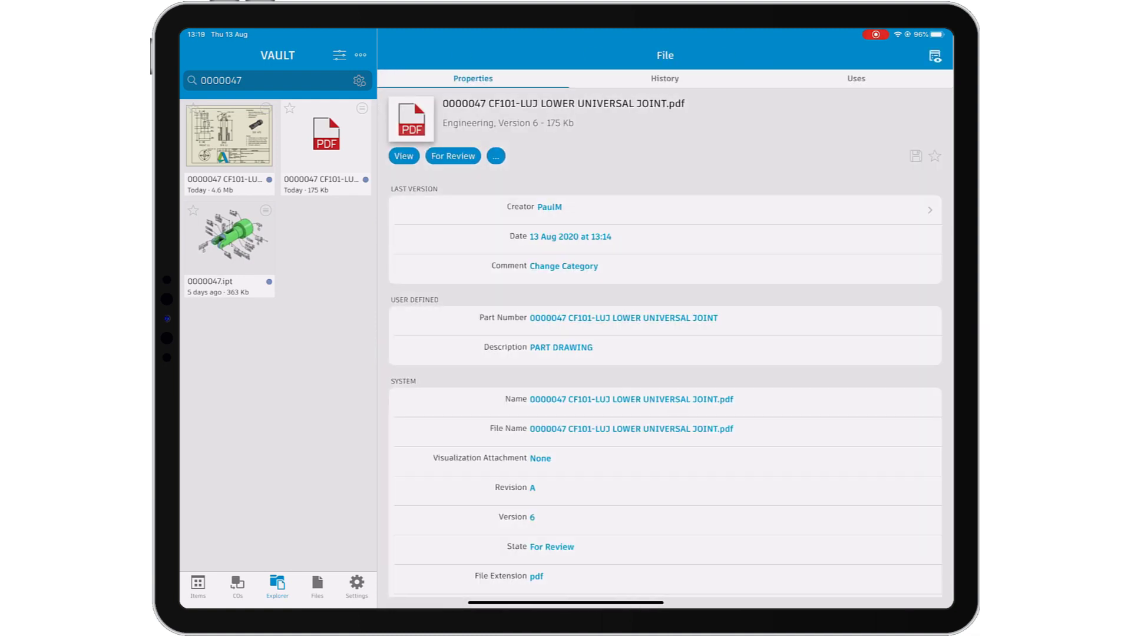
click(495, 156)
text(Checked out for r)
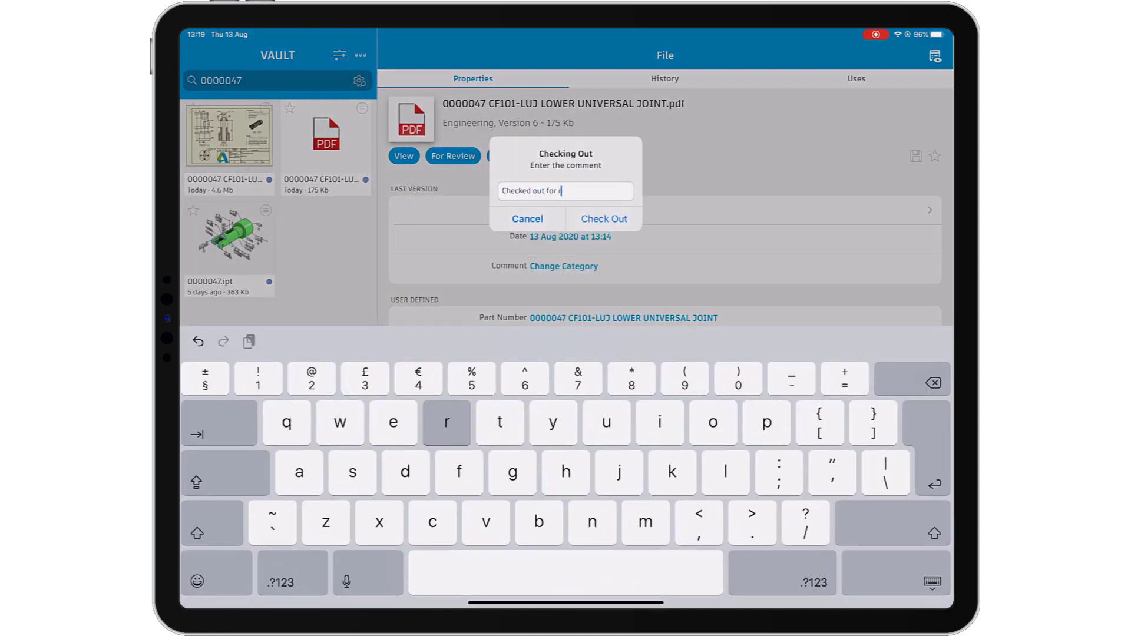
Check out the PDF and mark up Approver with initials, 13/08/20 and a tick
click(602, 219)
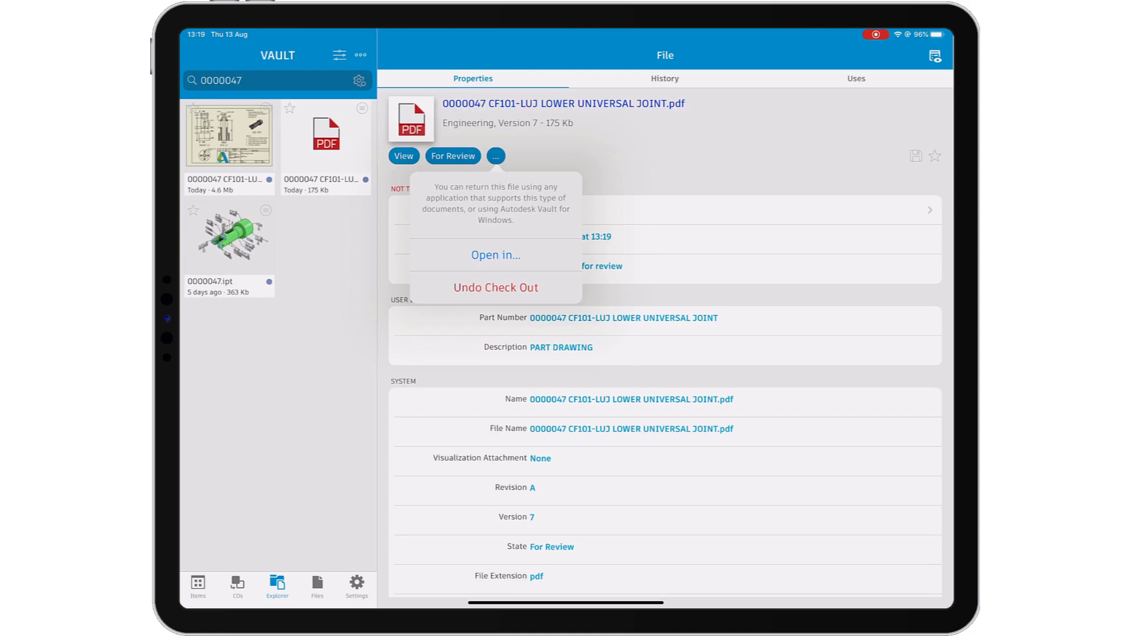
click(495, 254)
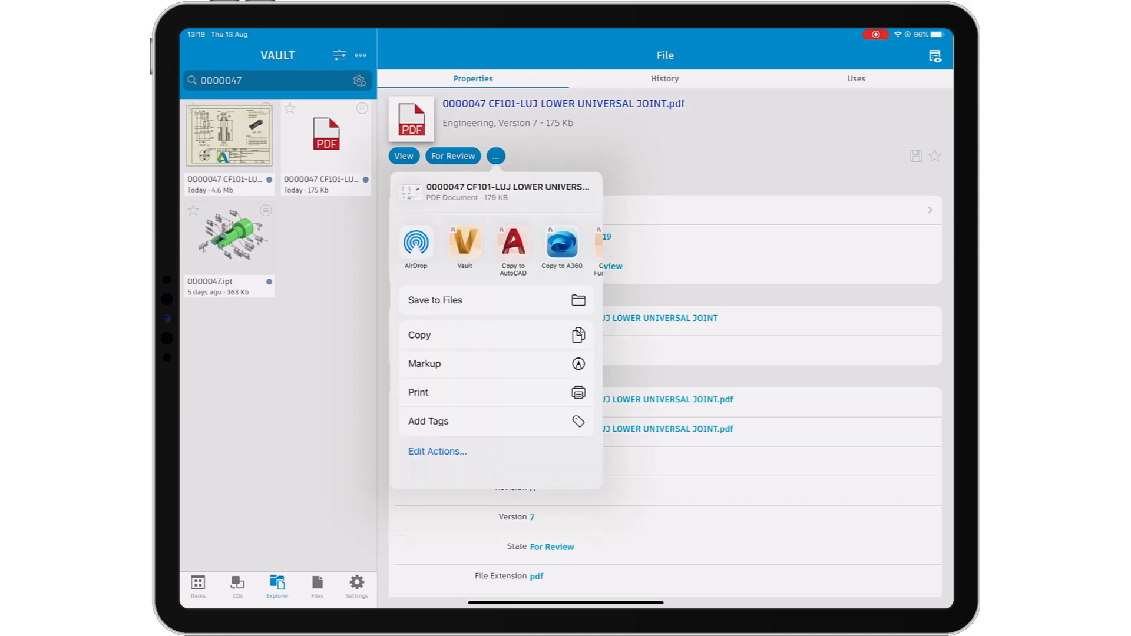
click(423, 363)
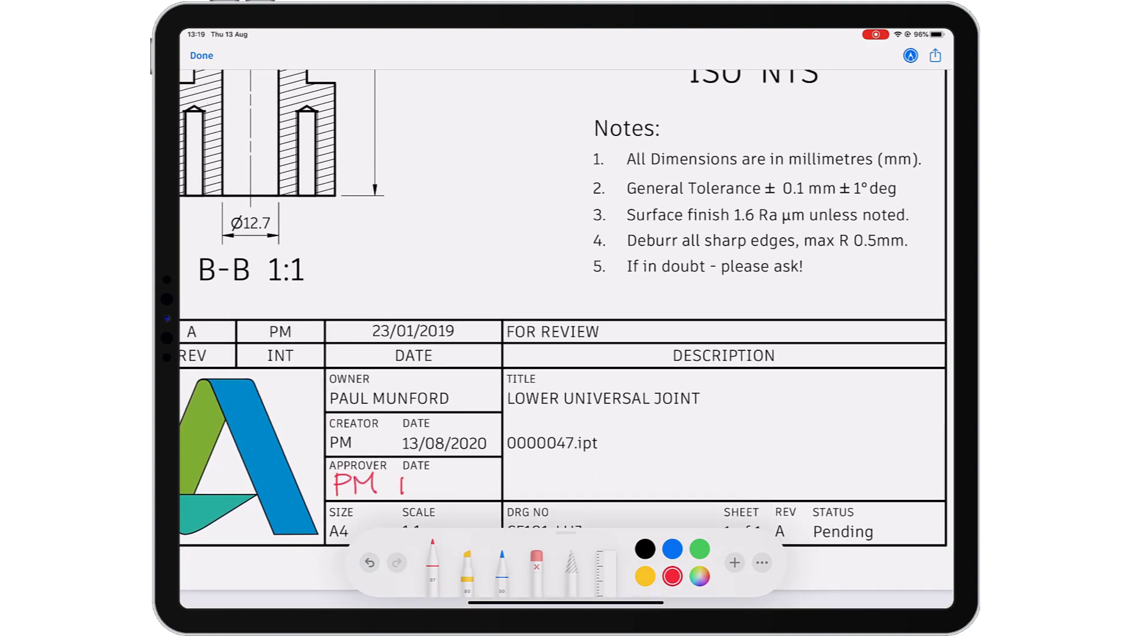
Finish the markup and share the signed PDF back to Vault
click(934, 56)
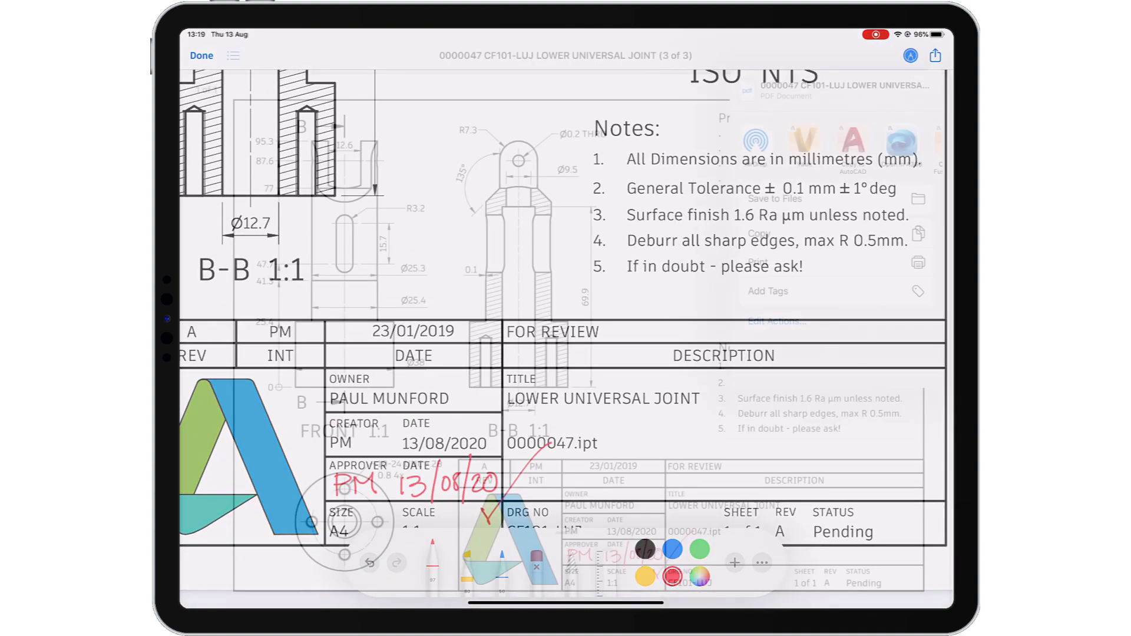
click(803, 141)
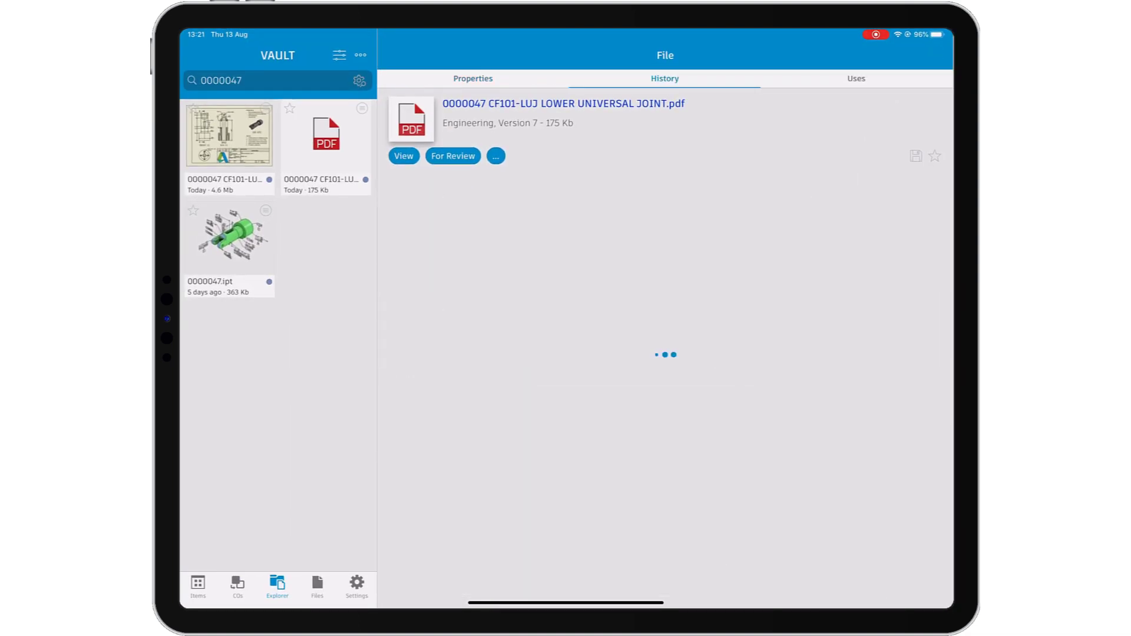
click(402, 155)
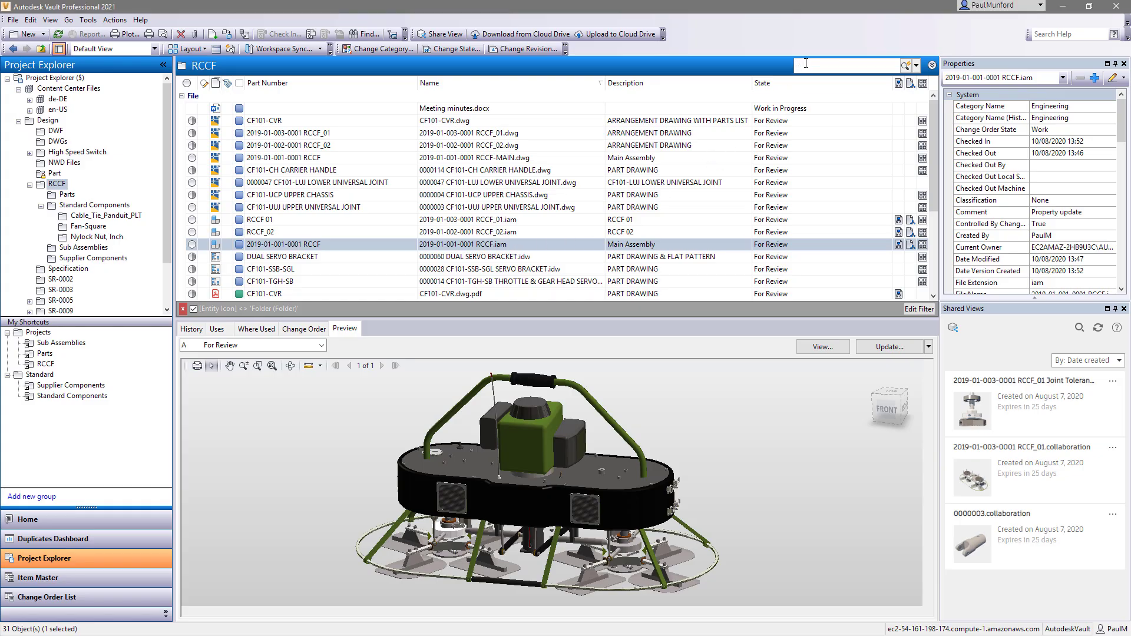
Search 0000047 in Vault Professional and preview the signed PDF
text(0000047)
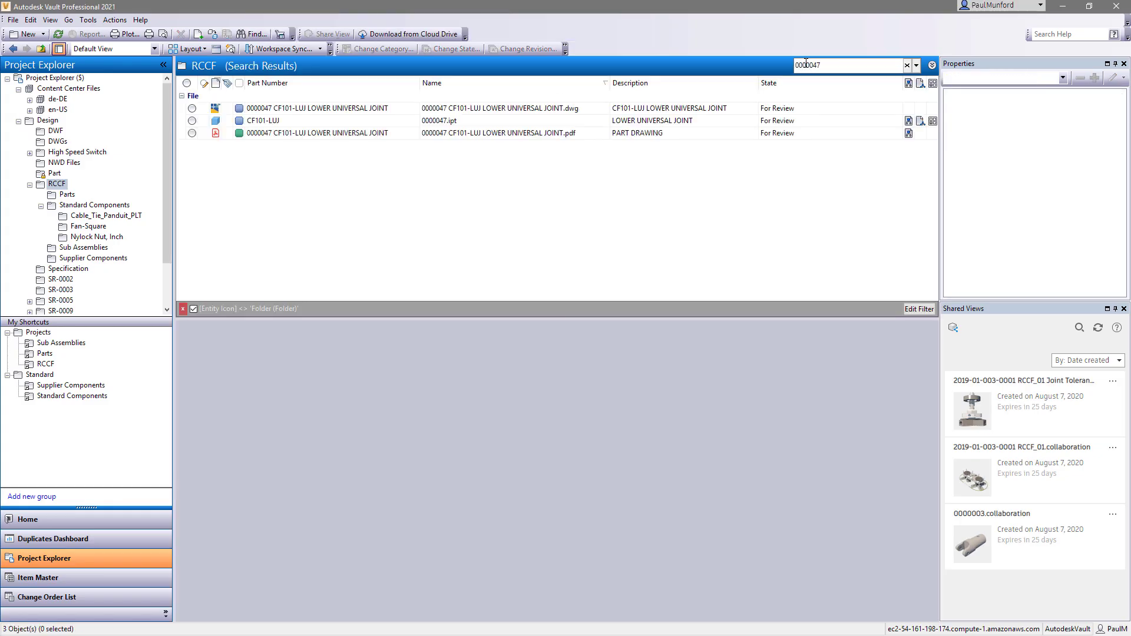
click(317, 133)
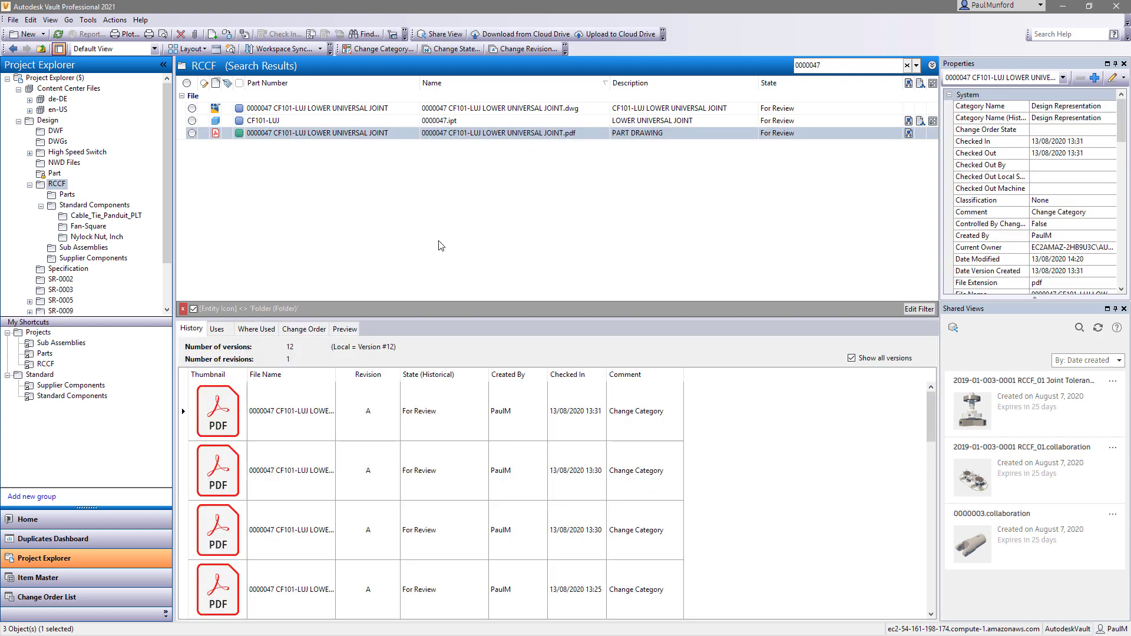
click(344, 328)
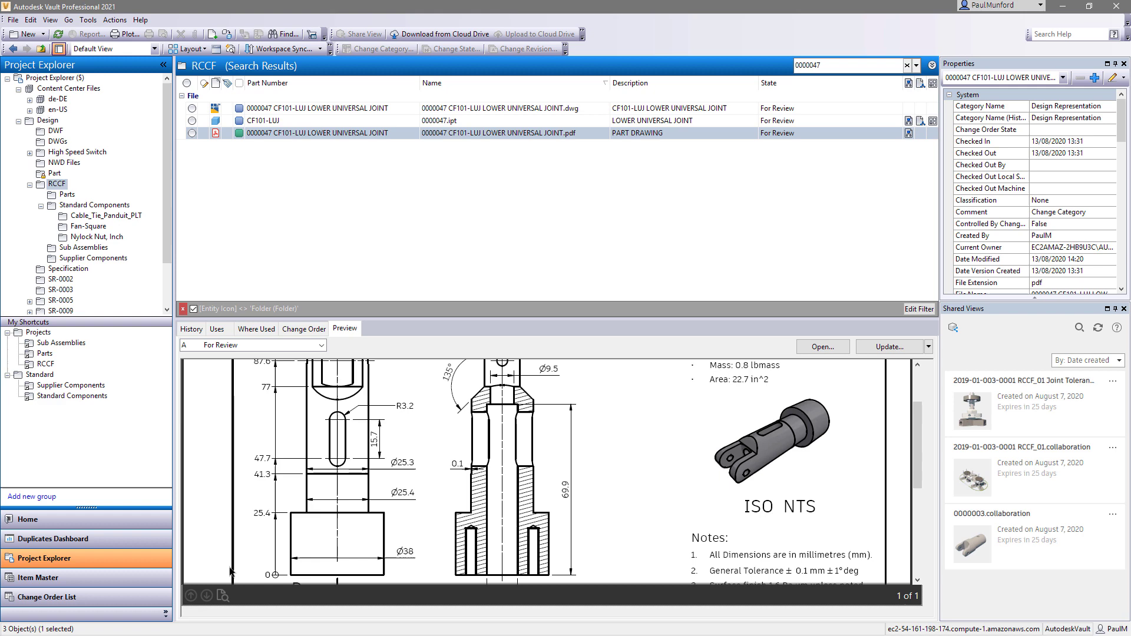
scroll(down, 3)
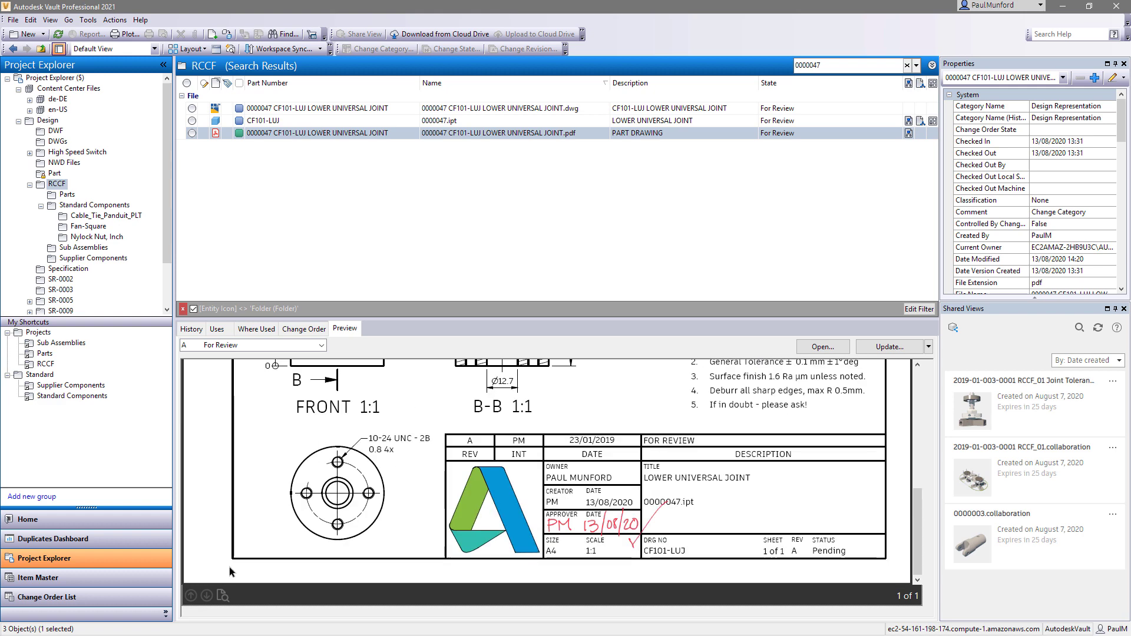
Select the drawing and open Change State's lifecycle state list
click(317, 108)
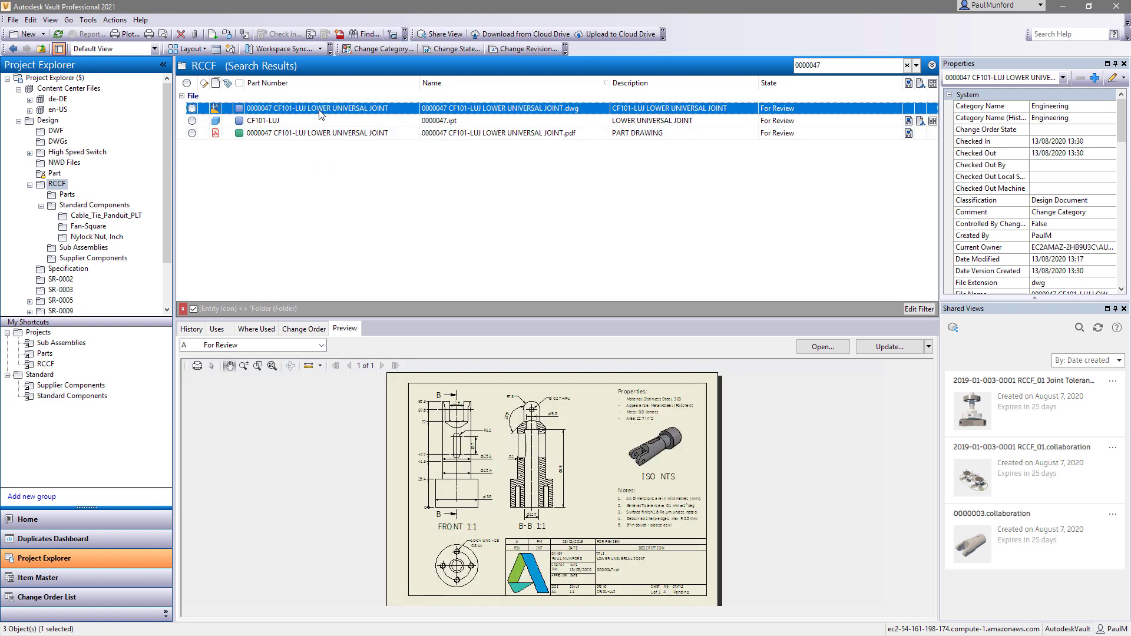
click(449, 48)
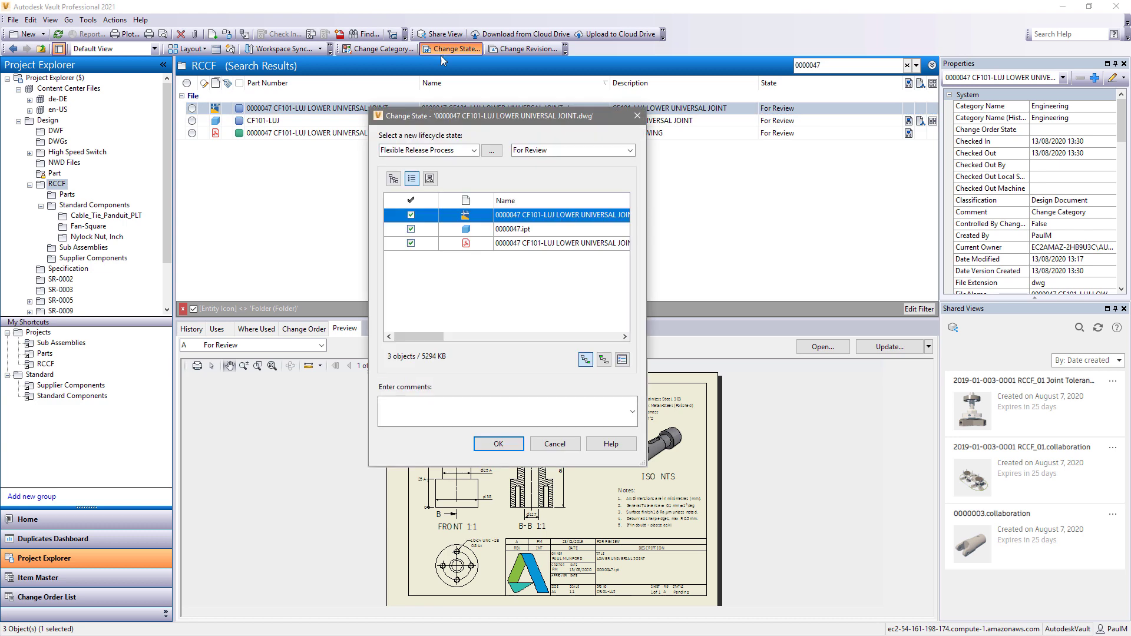
click(629, 150)
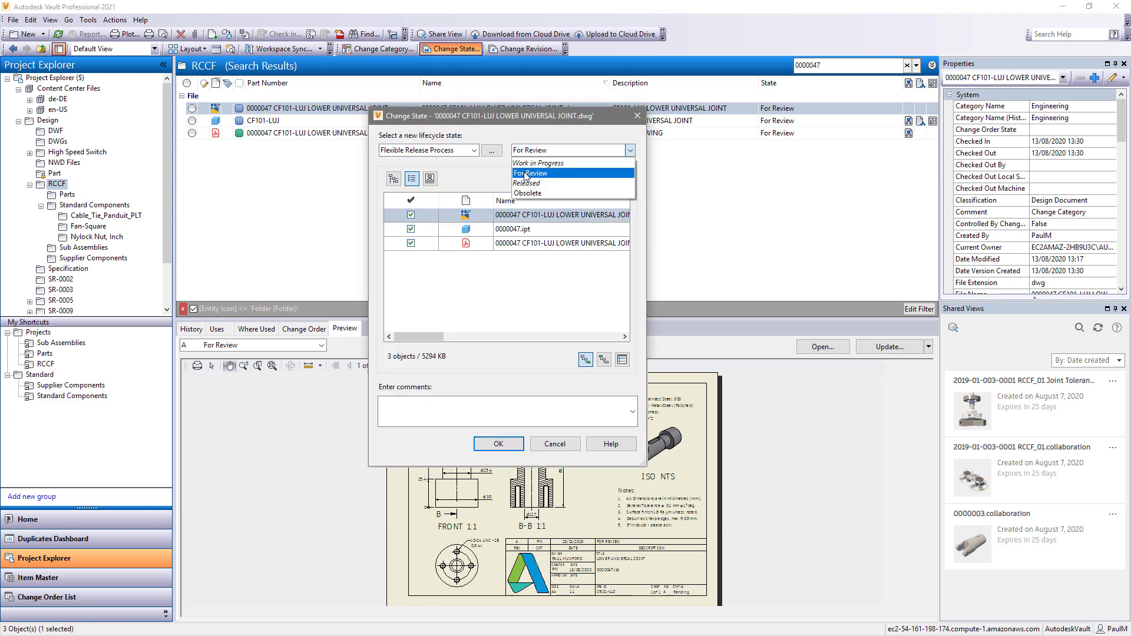